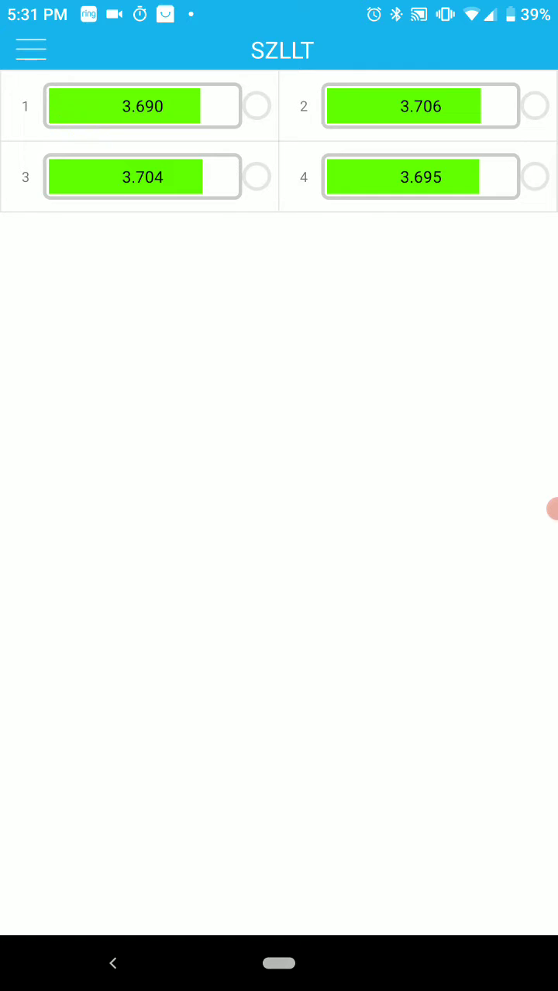
Switch from the cell-voltage dashboard to the function settings page
{"action": "left_click", "coordinate": [31, 50]}
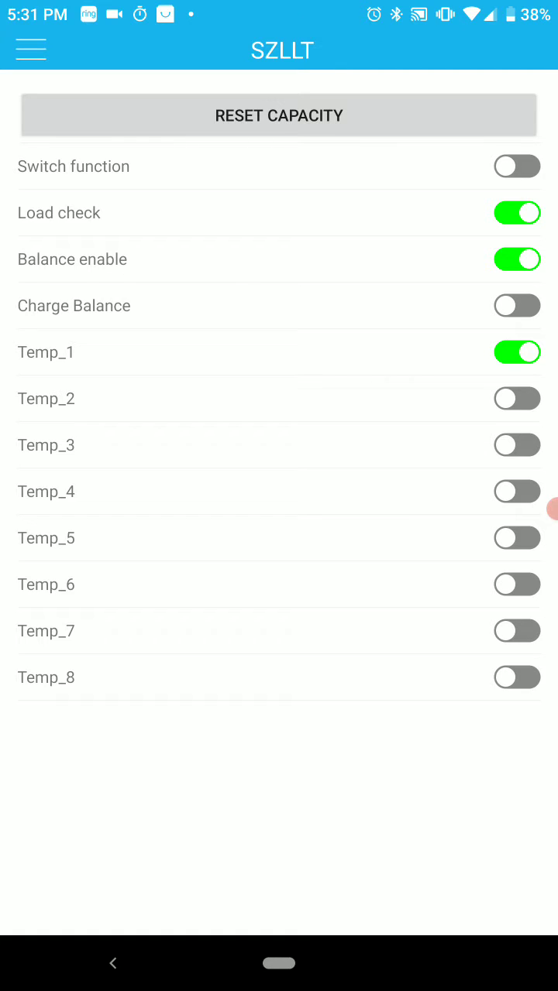
Leave Balance enable on and Charge Balance off, then show the page list
{"action": "left_click", "coordinate": [31, 49]}
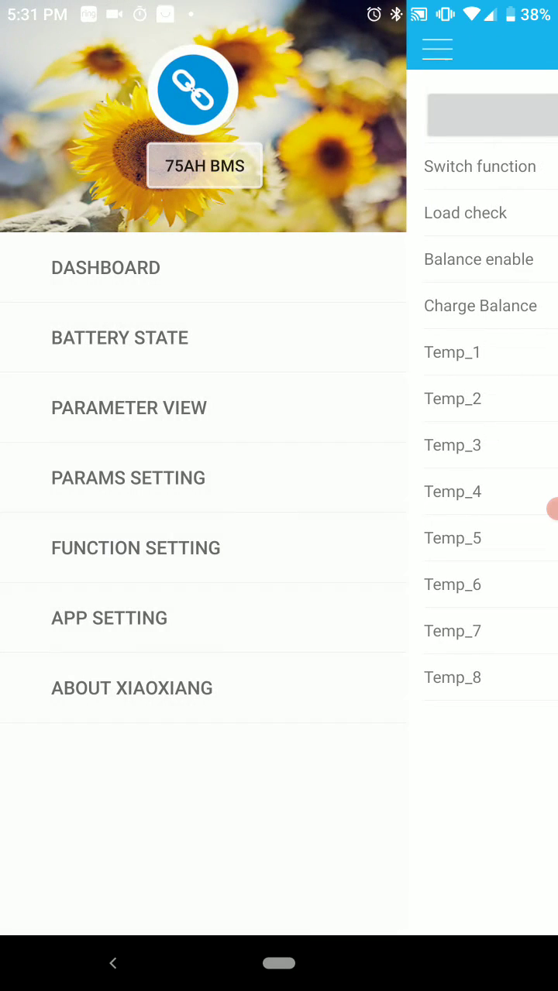
Verify 3.4 V balance turn-on and 0.02 V precision, then write parameters to the battery
{"action": "left_click", "coordinate": [128, 478]}
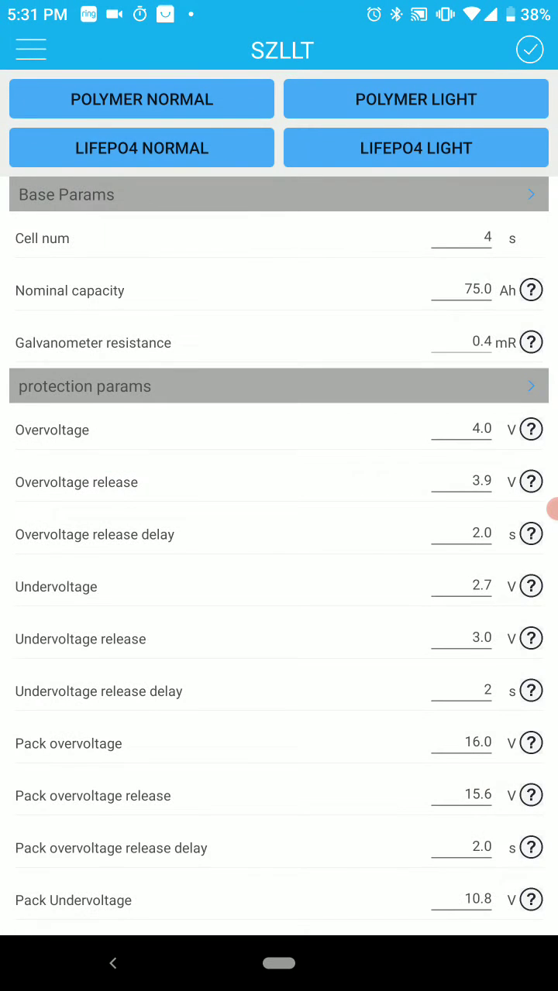
{"action": "scroll", "scroll_direction": "down", "scroll_amount": 3}
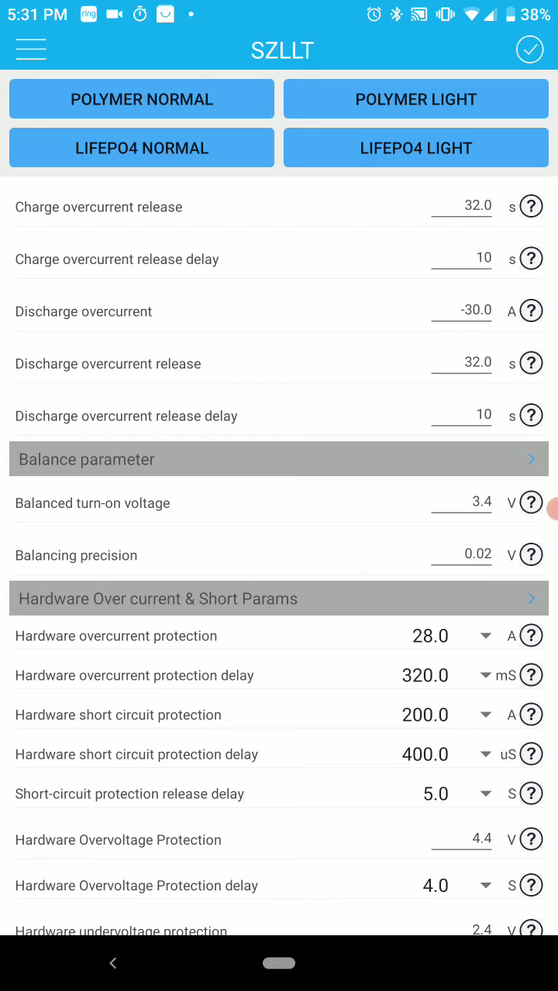
{"action": "left_click", "coordinate": [529, 50]}
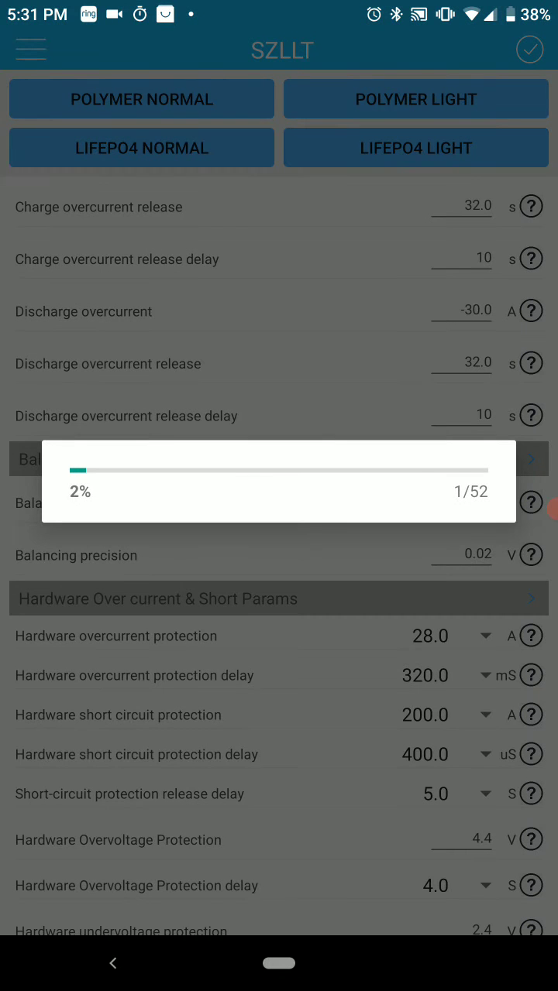